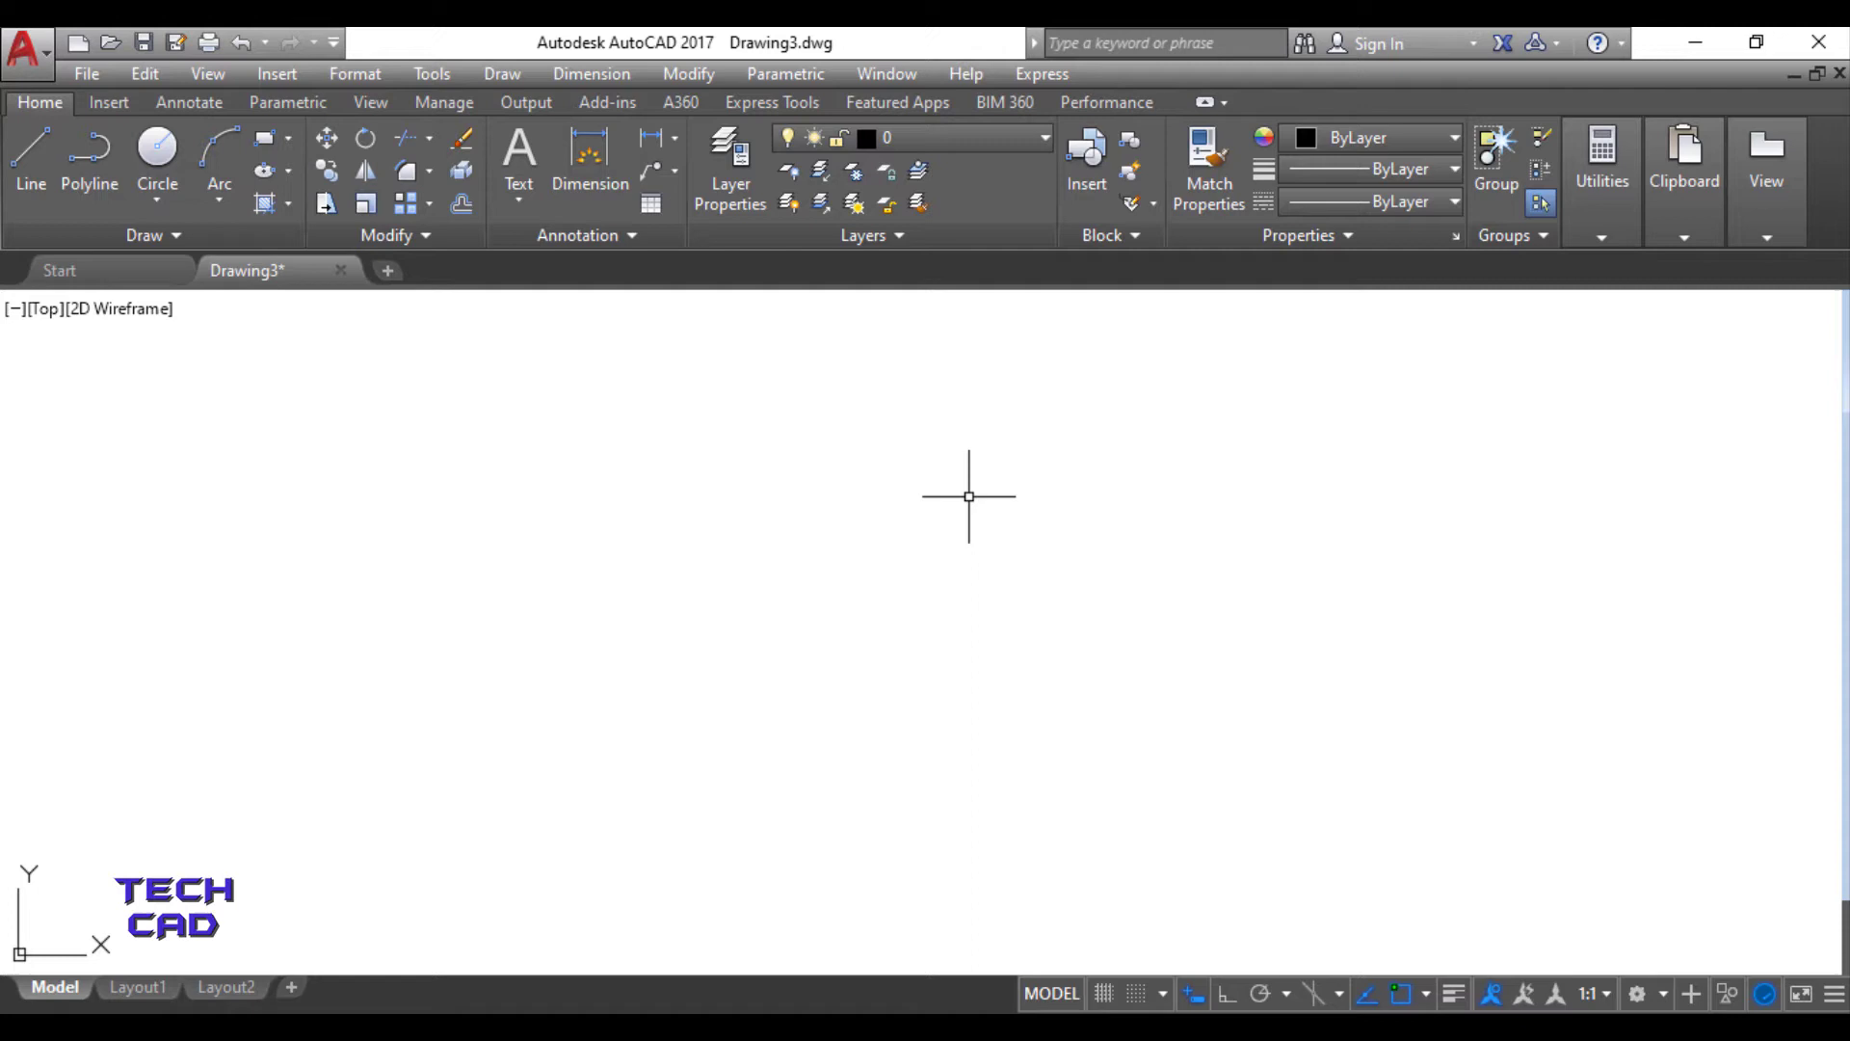
Close the command line window via Tools > Command Line, confirming Yes.
key("ctrl+9")
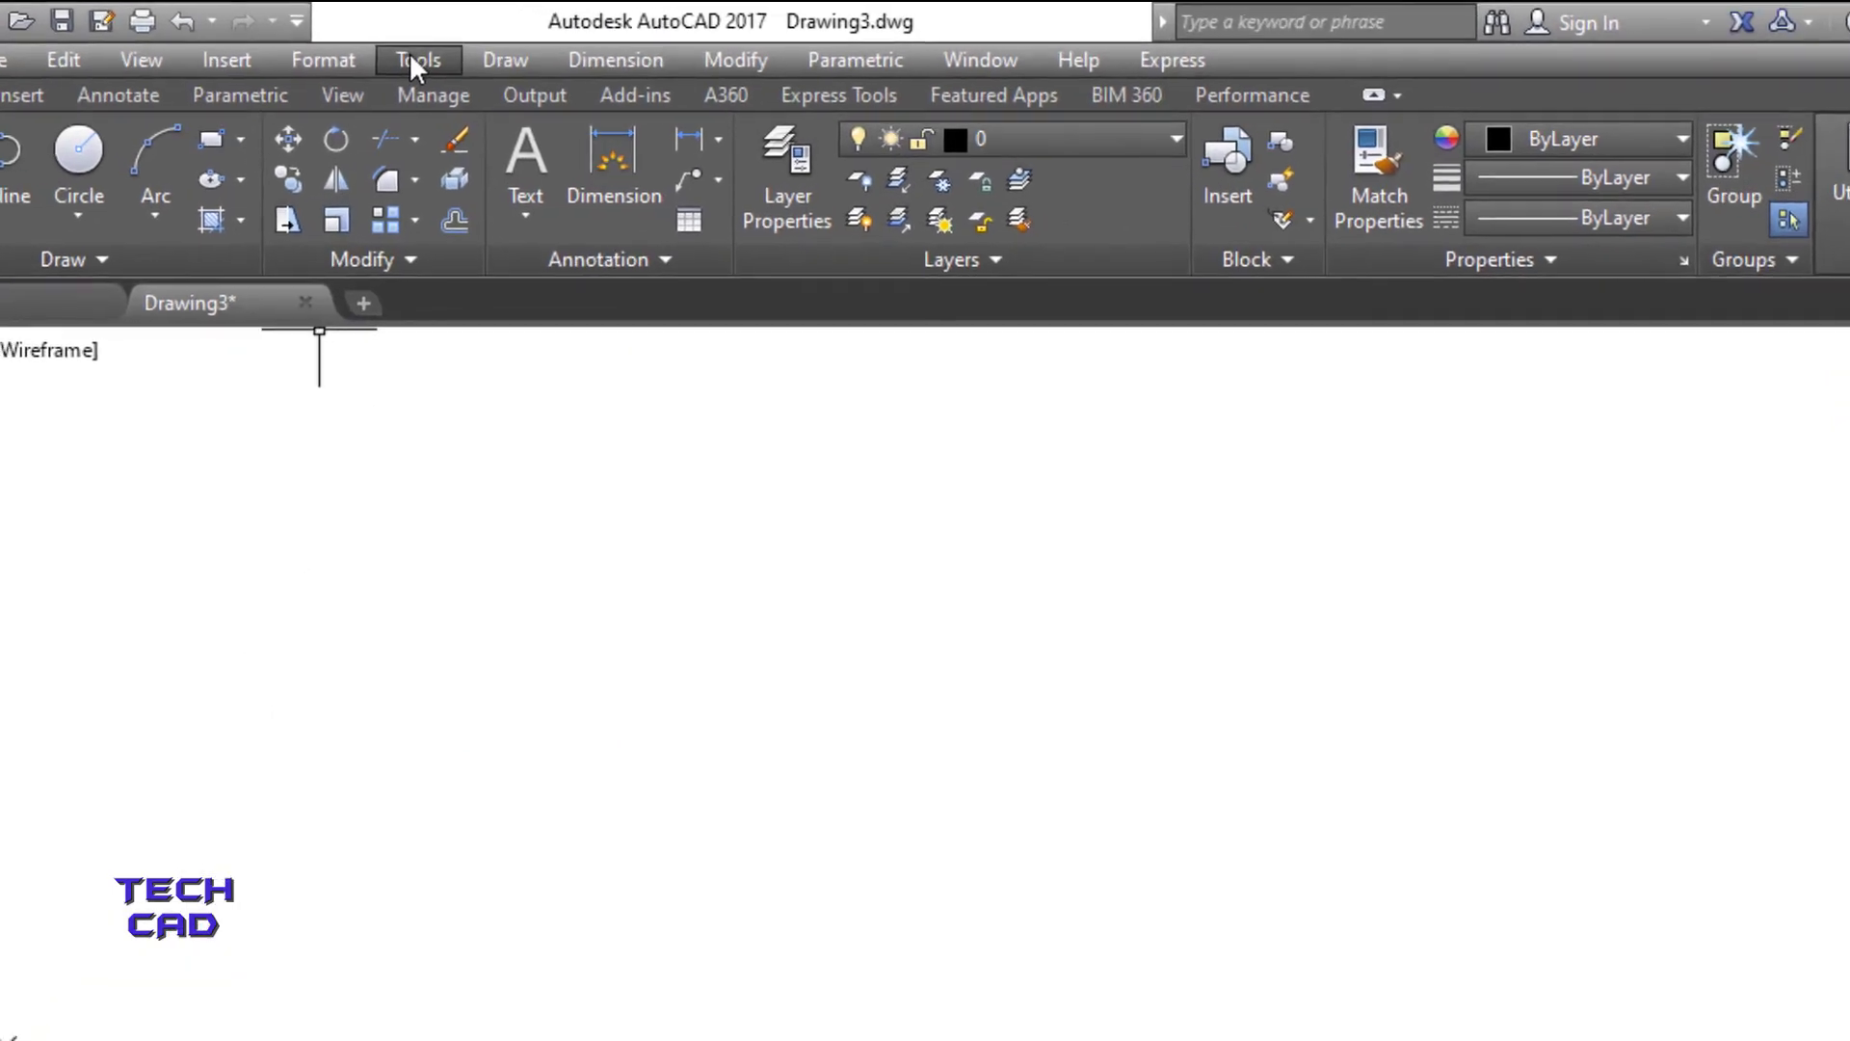
left_click(416, 58)
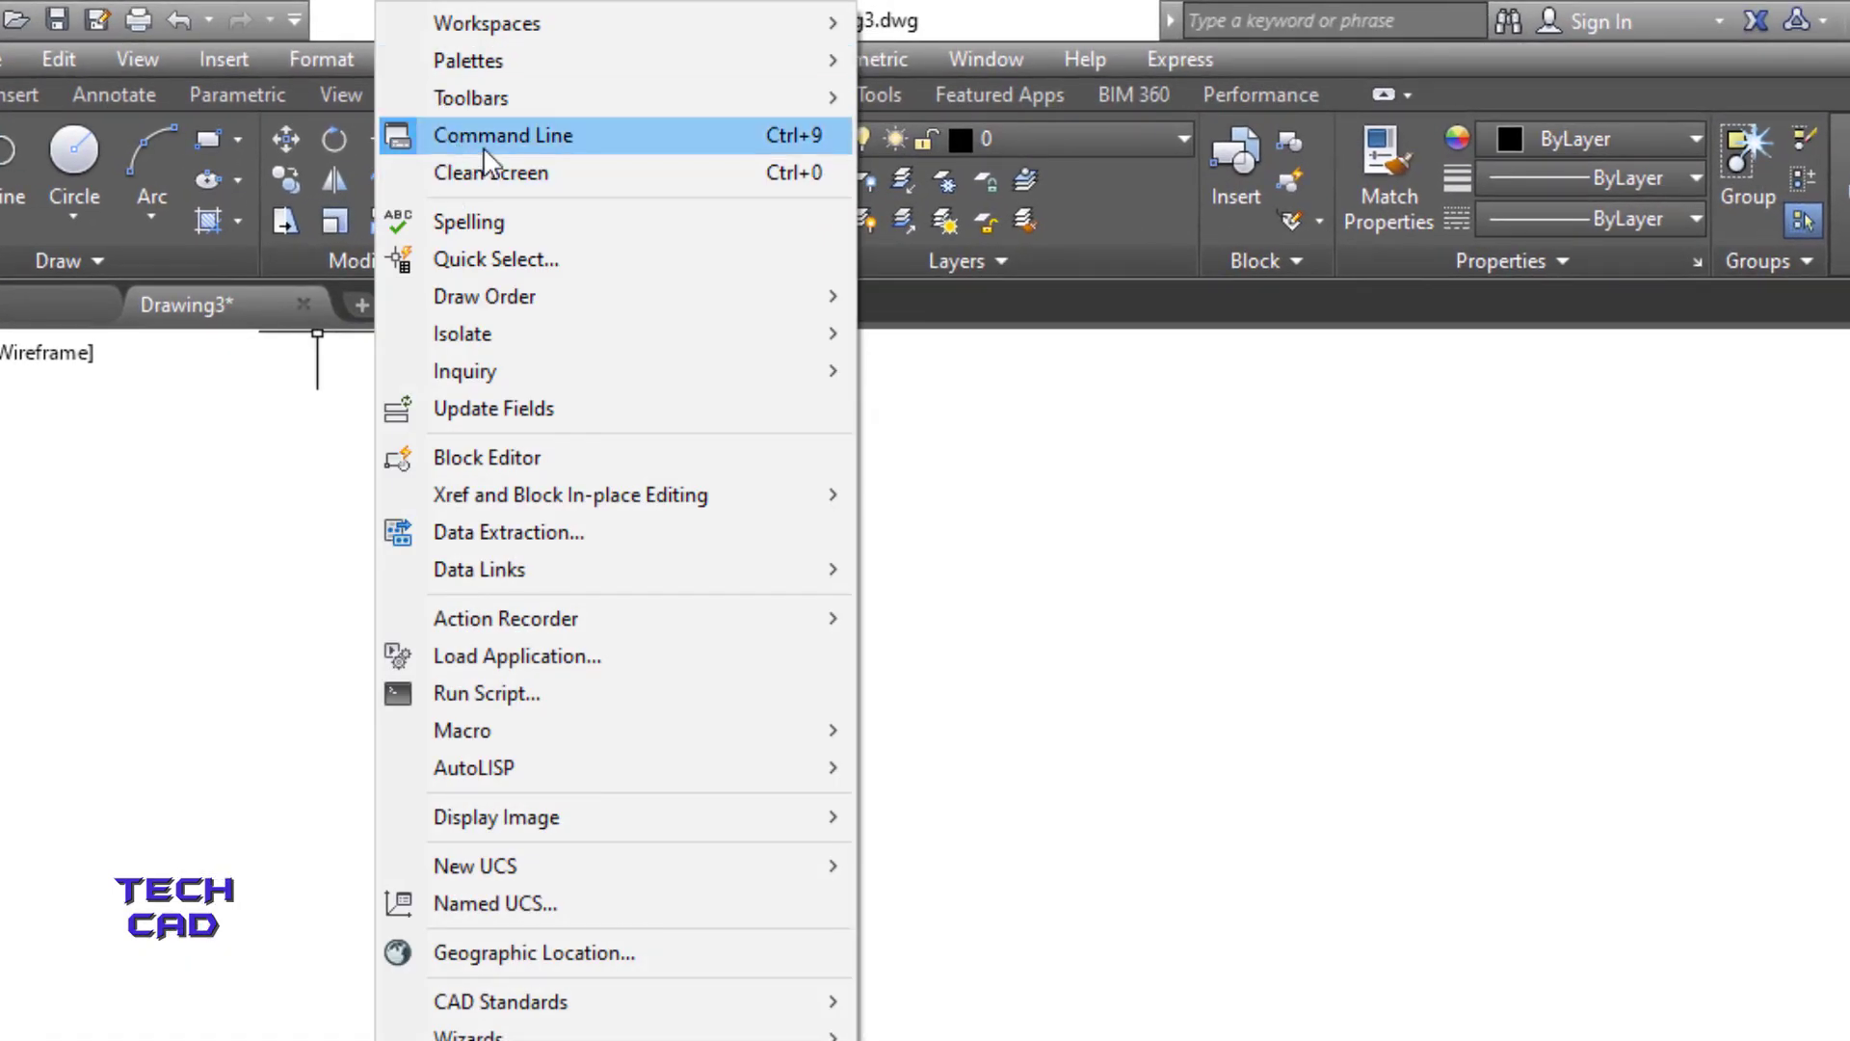
mouse_move(526, 153)
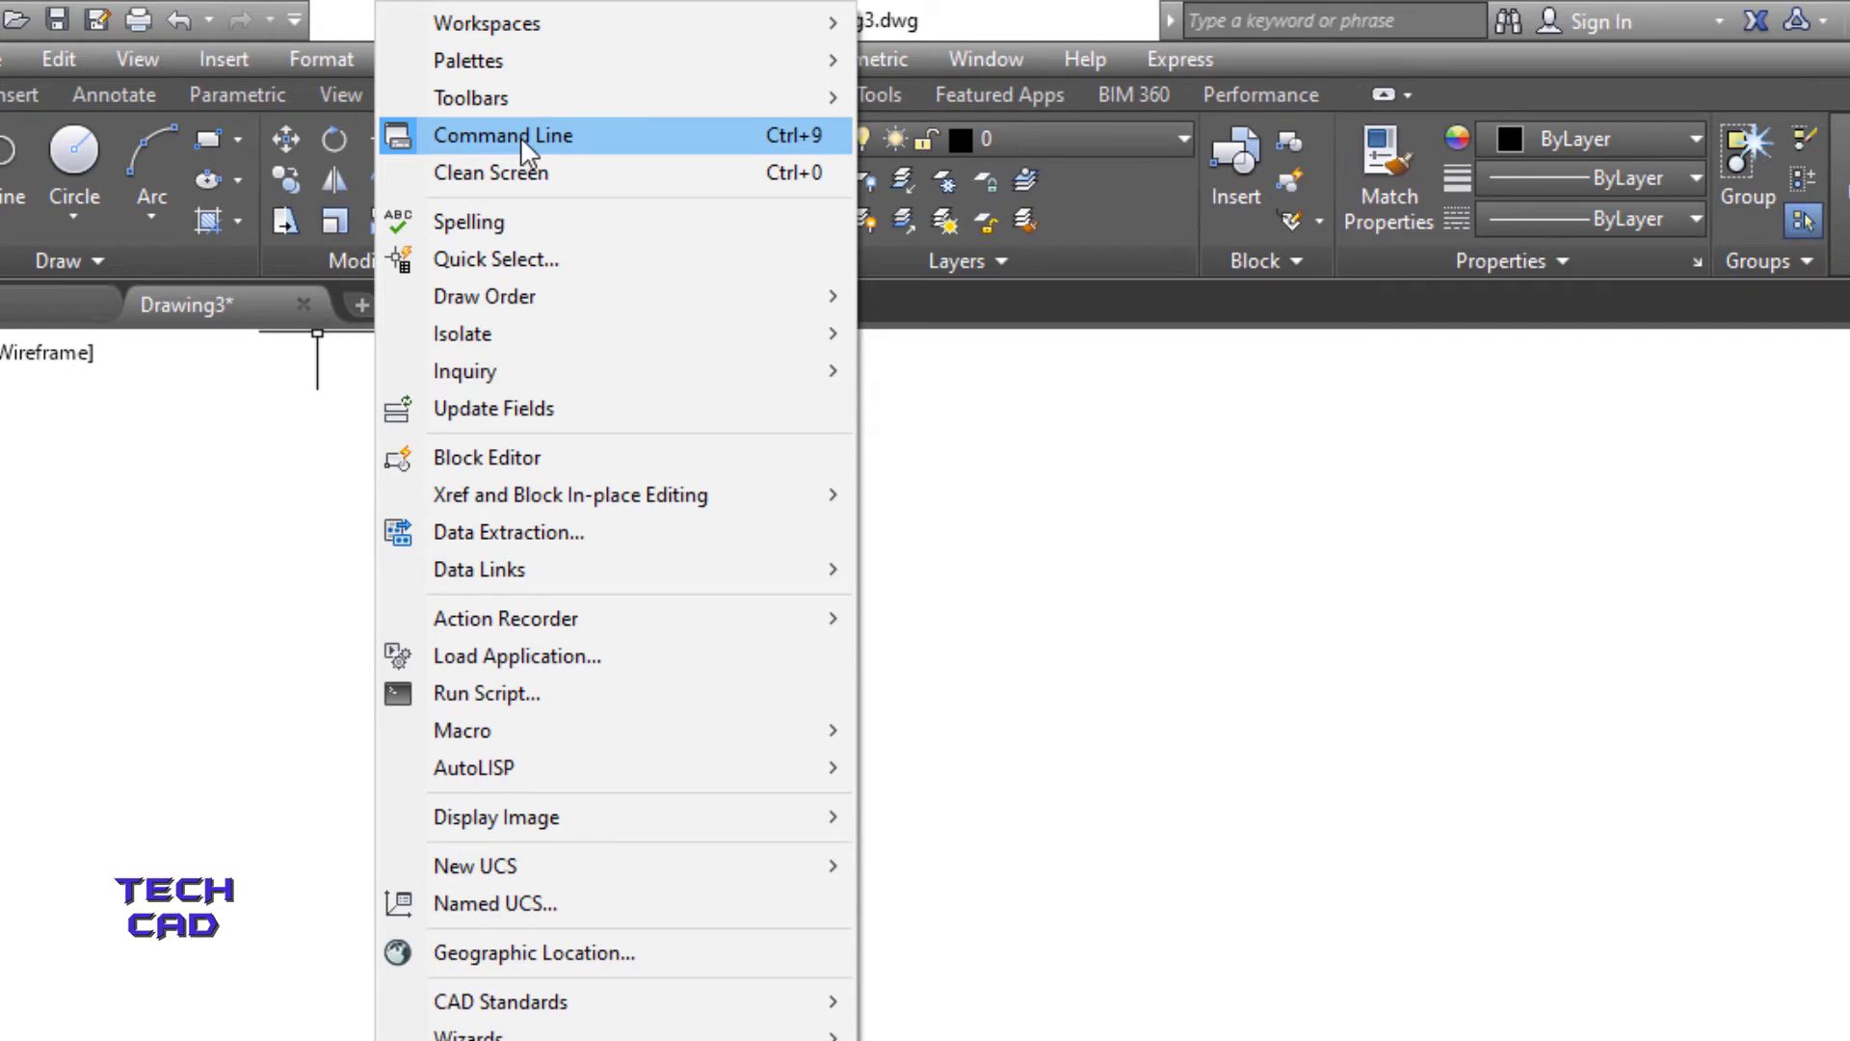
left_click(503, 135)
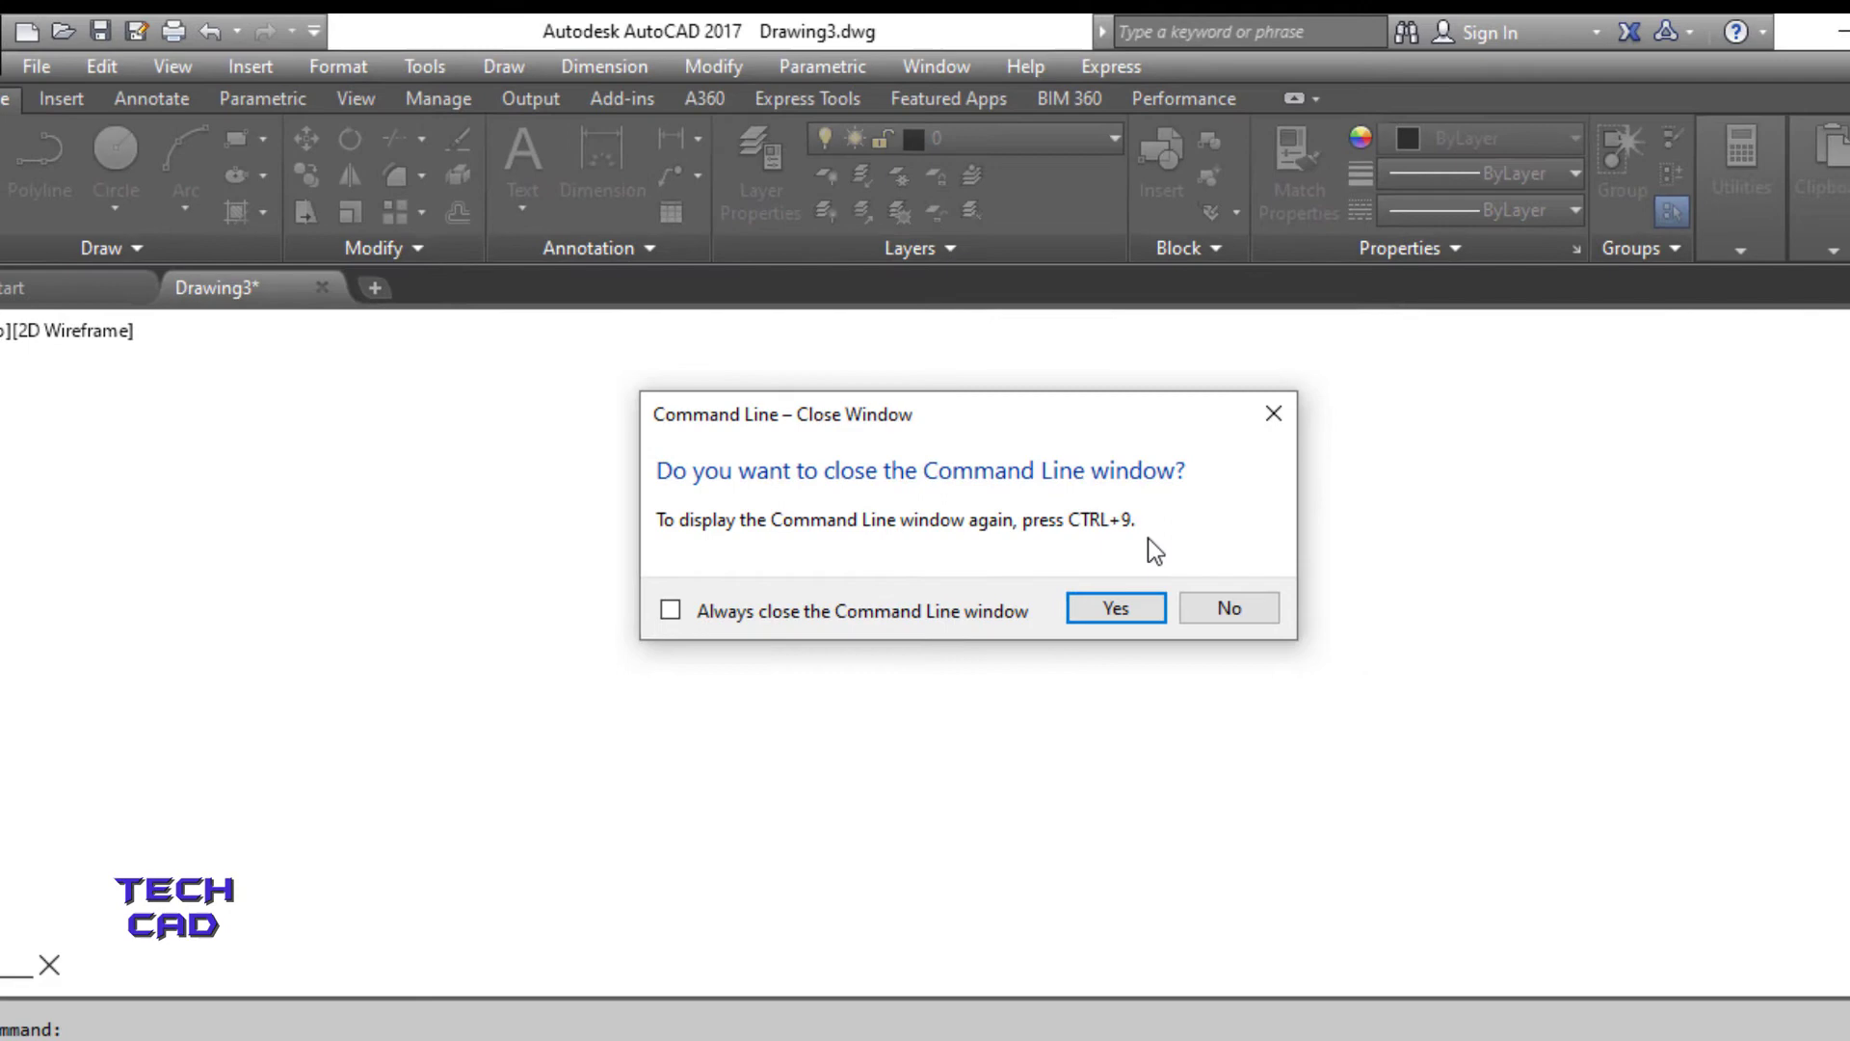
left_click(1111, 608)
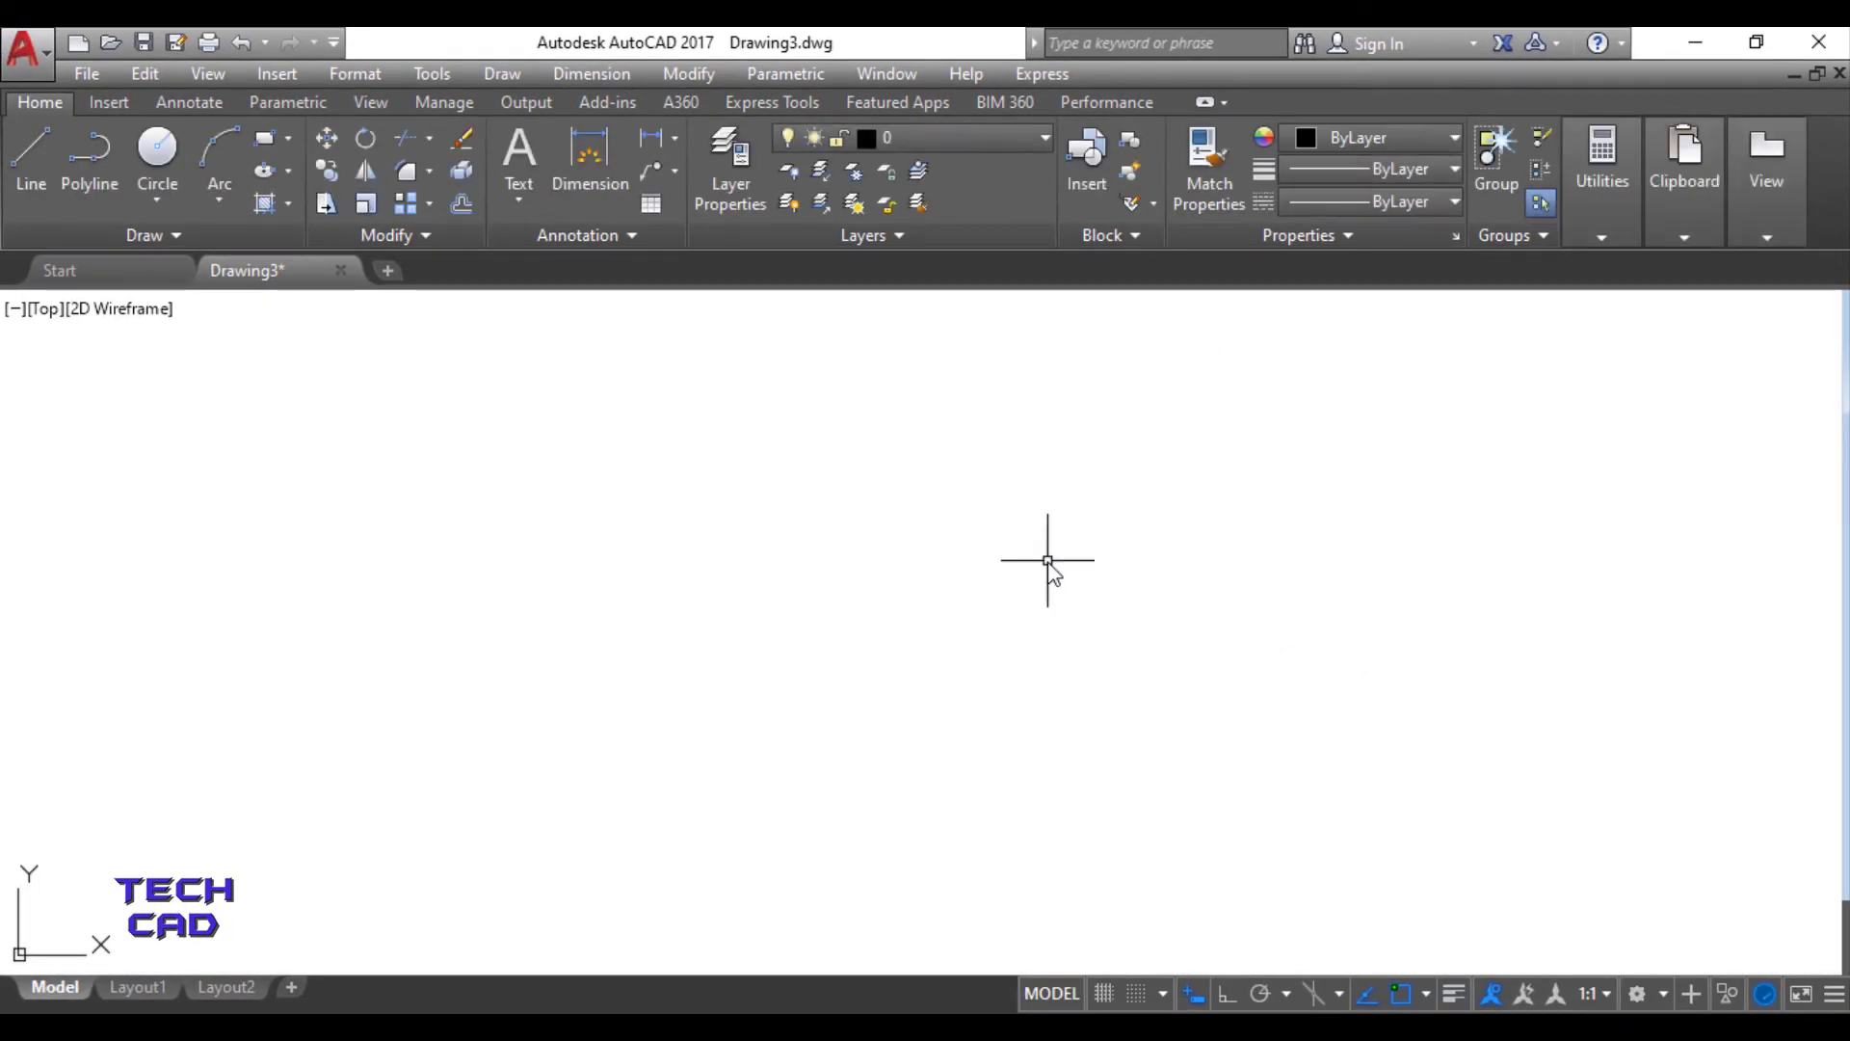
Restore the command line window beneath the empty Drawing3.
left_click(431, 73)
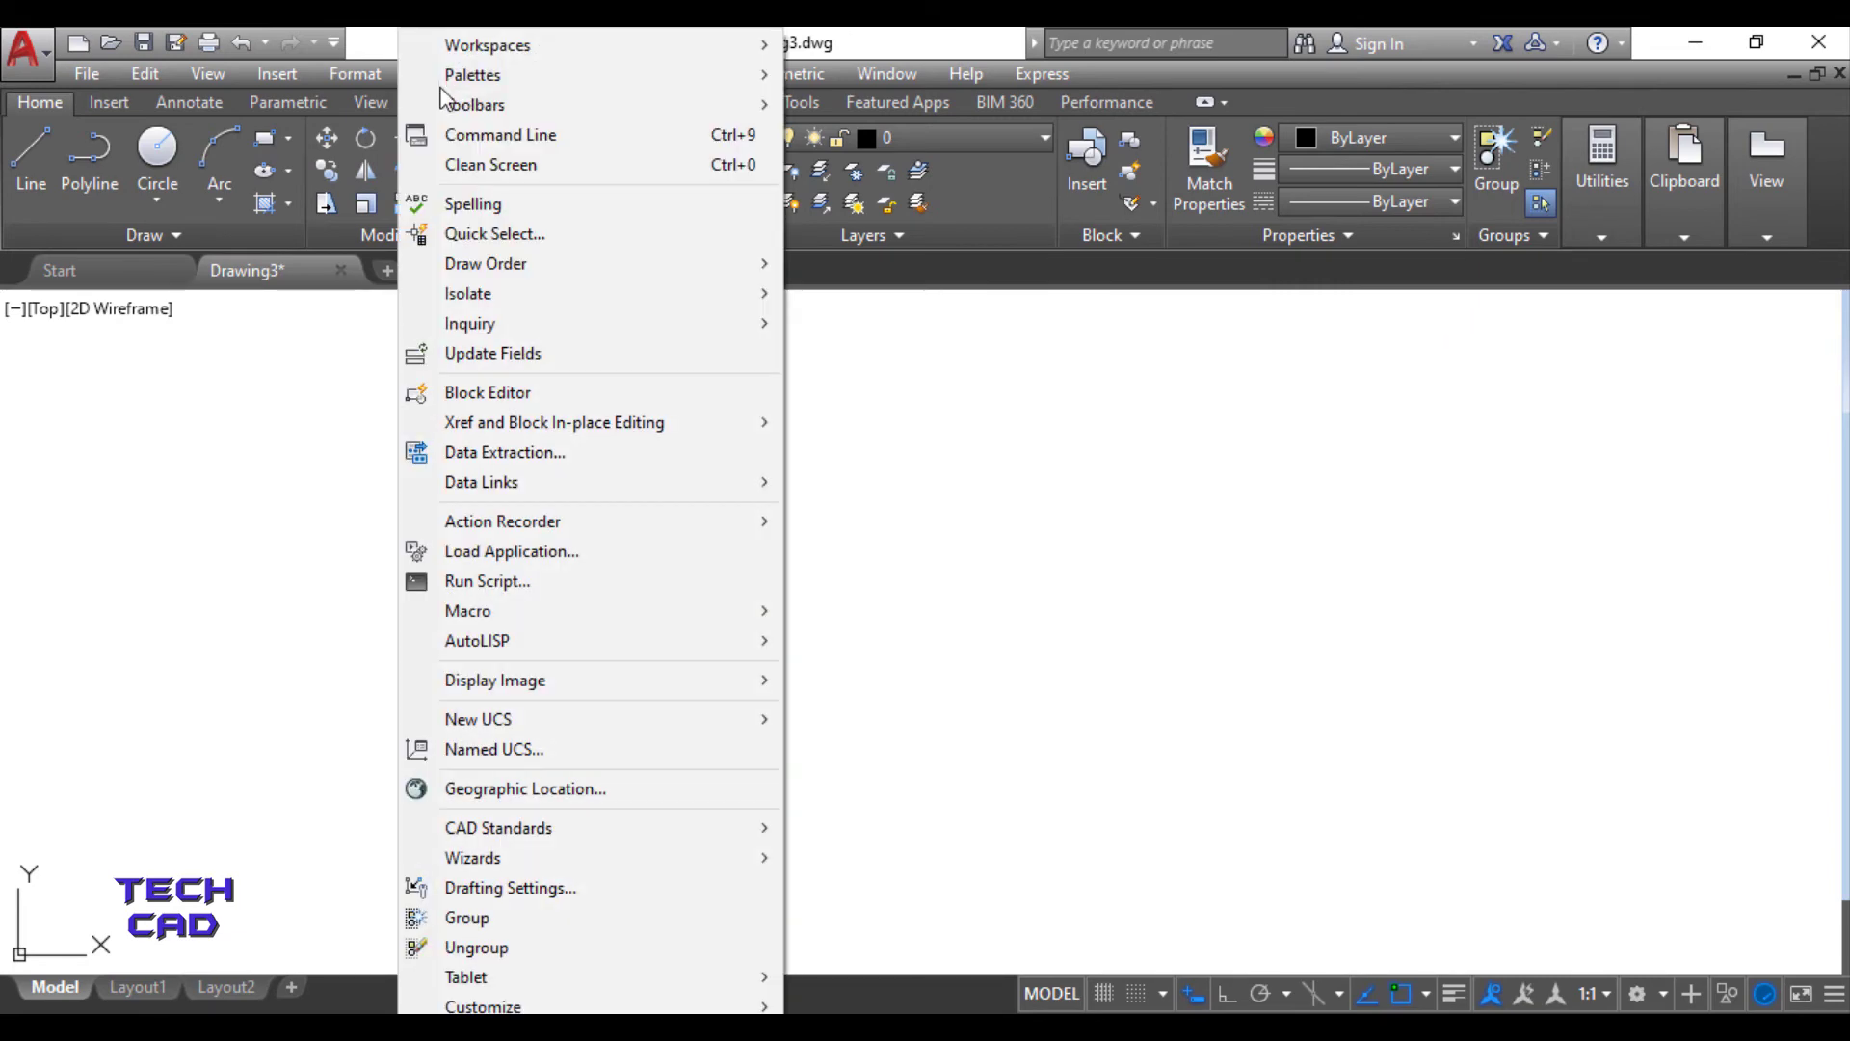
left_click(499, 133)
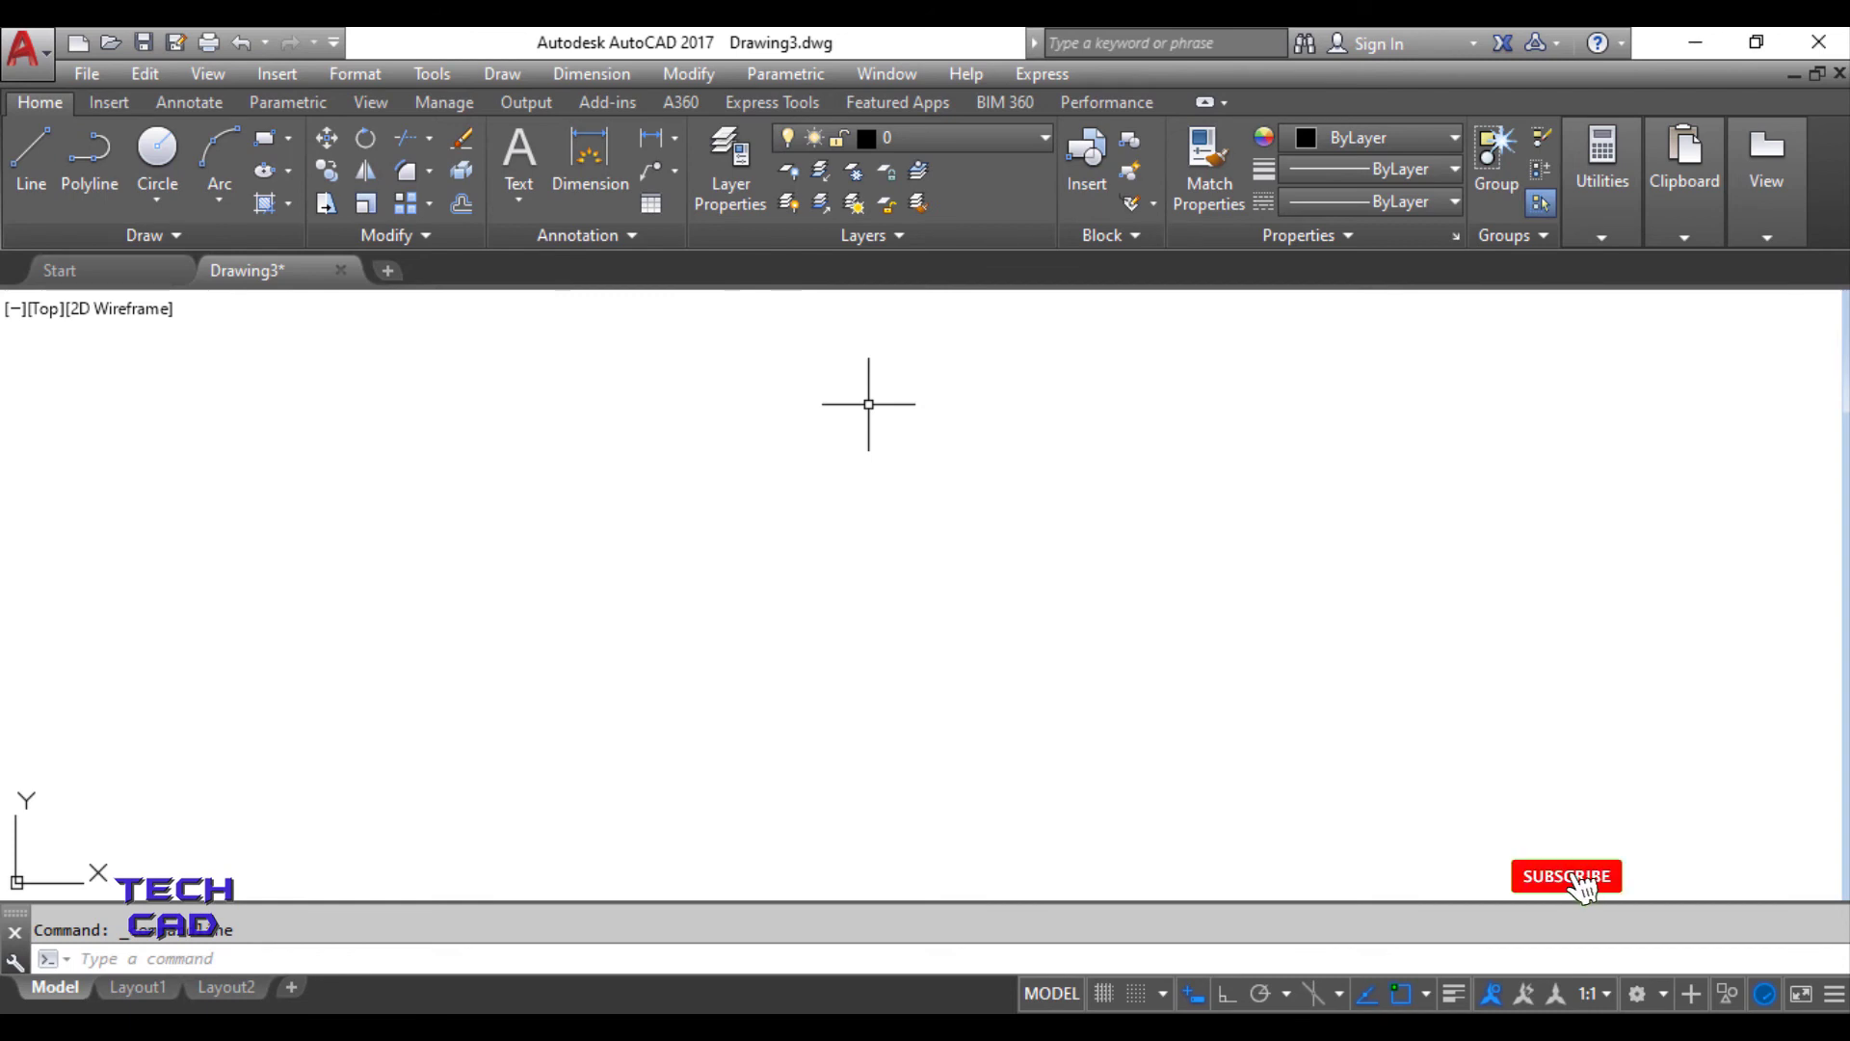
left_click(1566, 876)
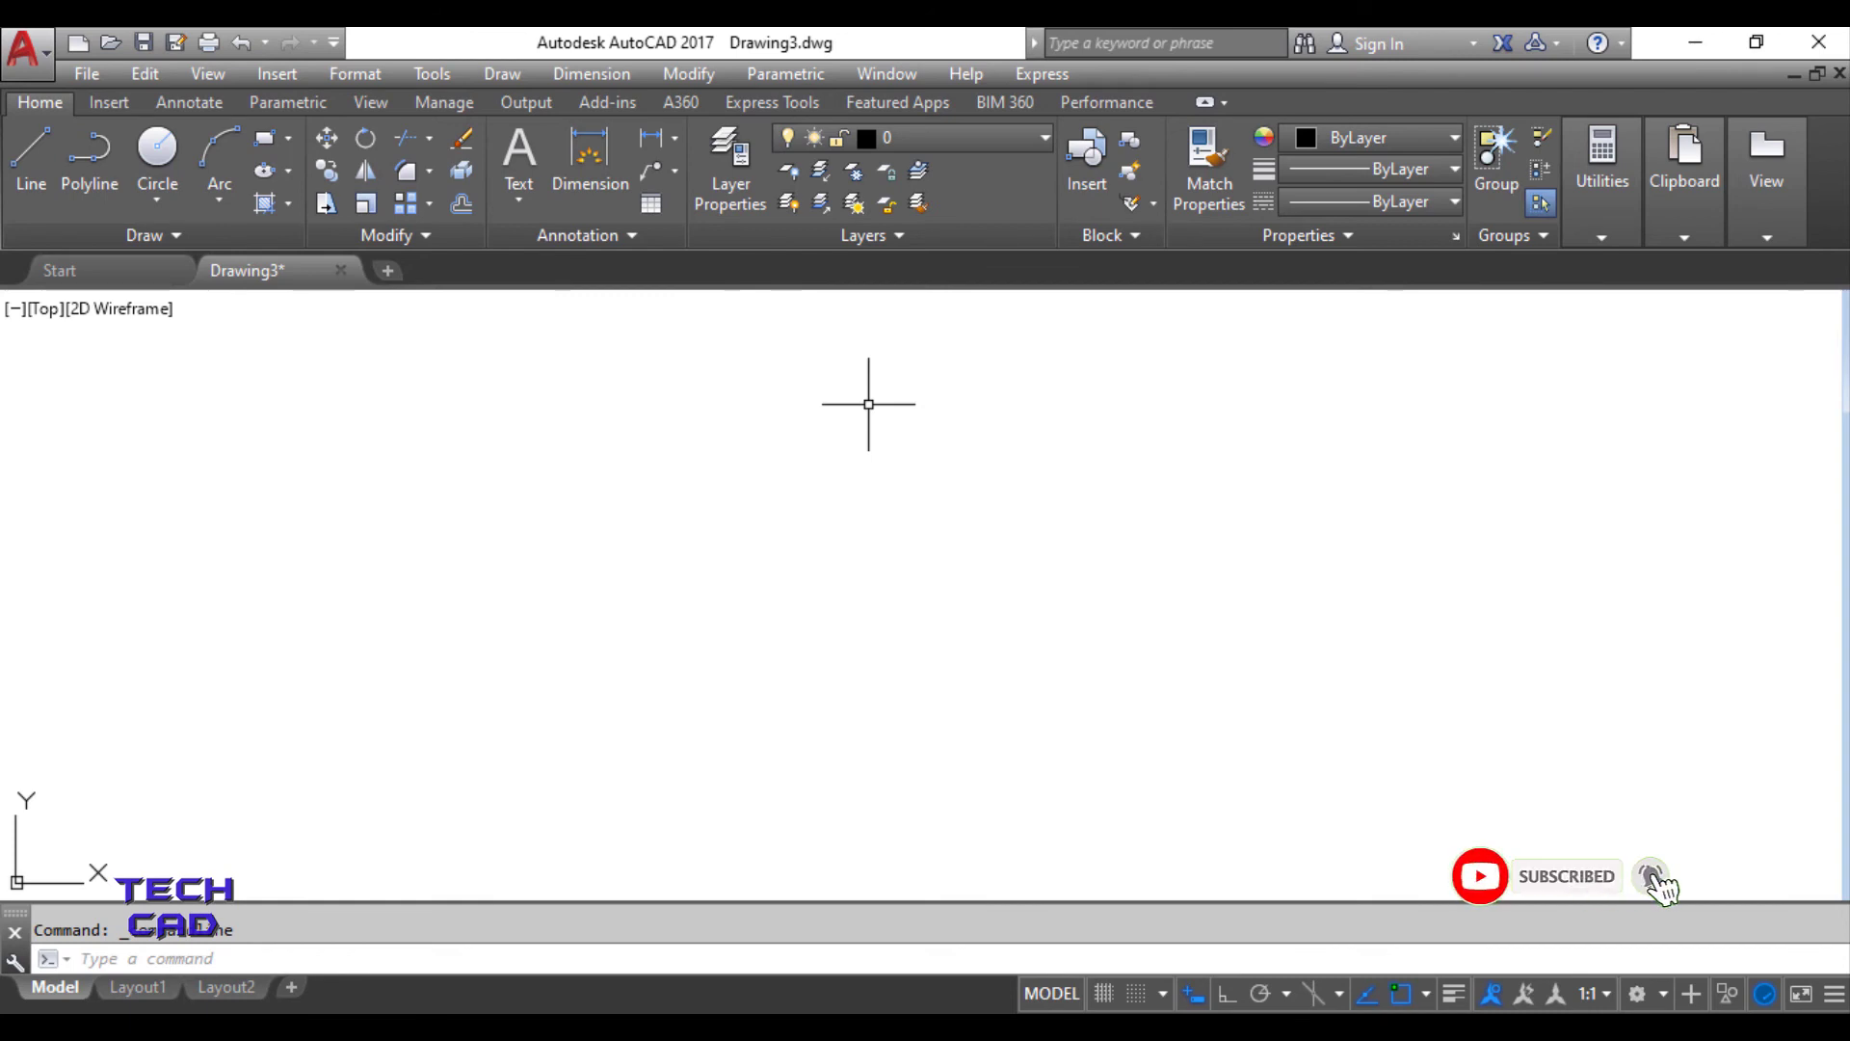